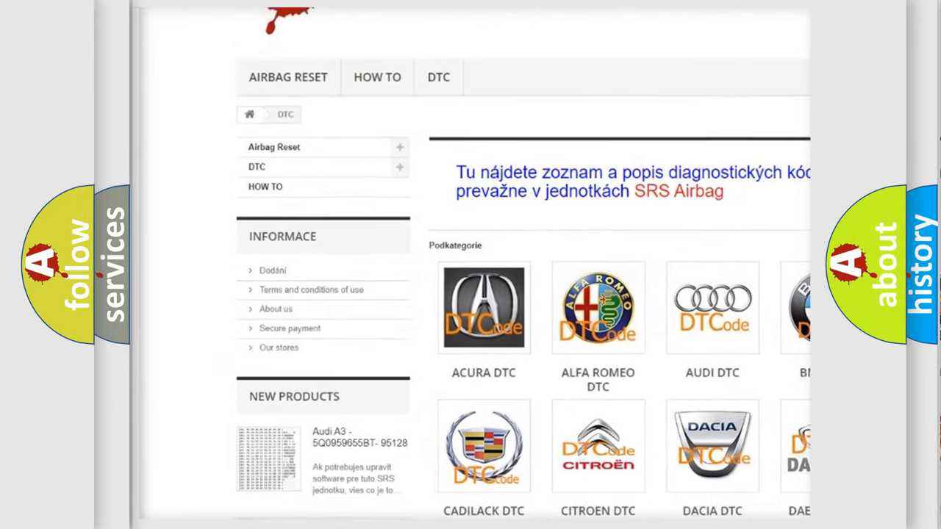
{"action": "scroll", "scroll_direction": "down", "scroll_amount": 3}
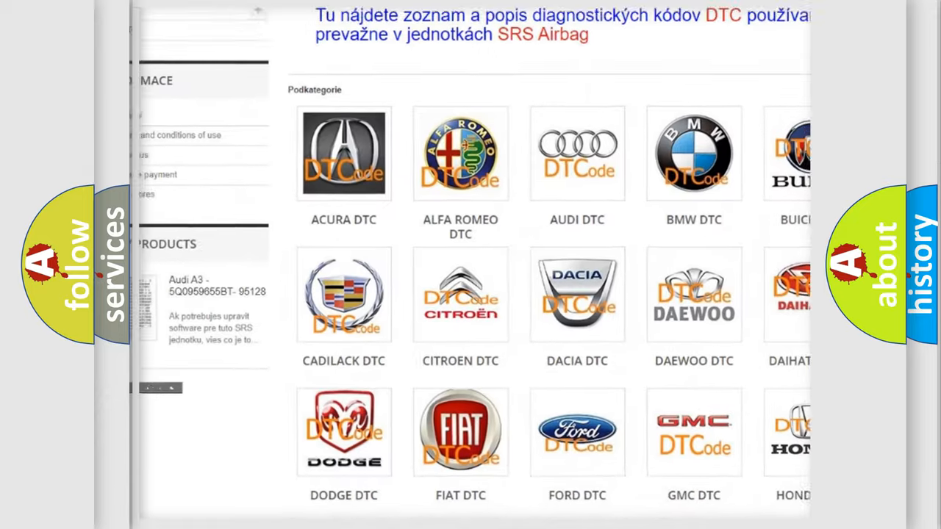